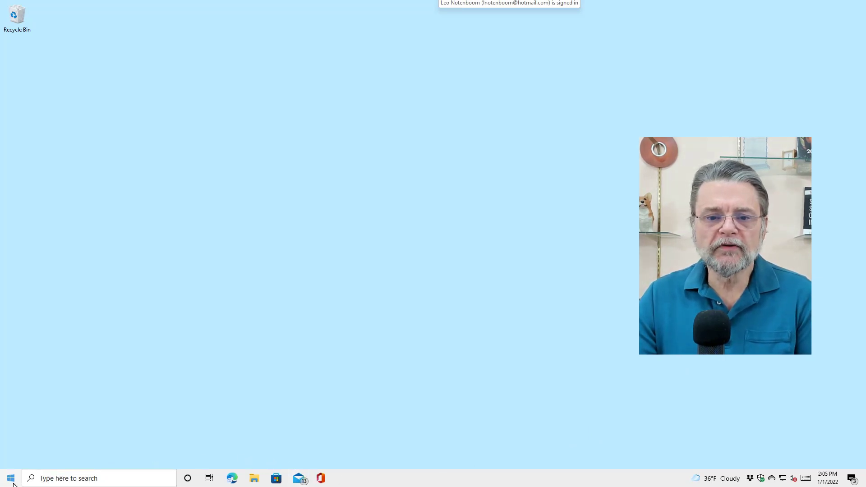
Launch Task Manager from the Start button's quick link menu.
{"action": "right_click", "coordinate": [10, 478]}
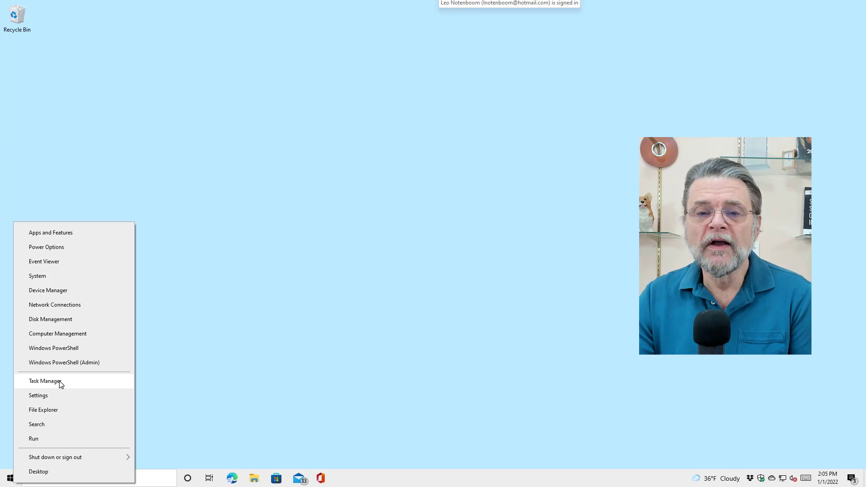
{"action": "left_click", "coordinate": [44, 381]}
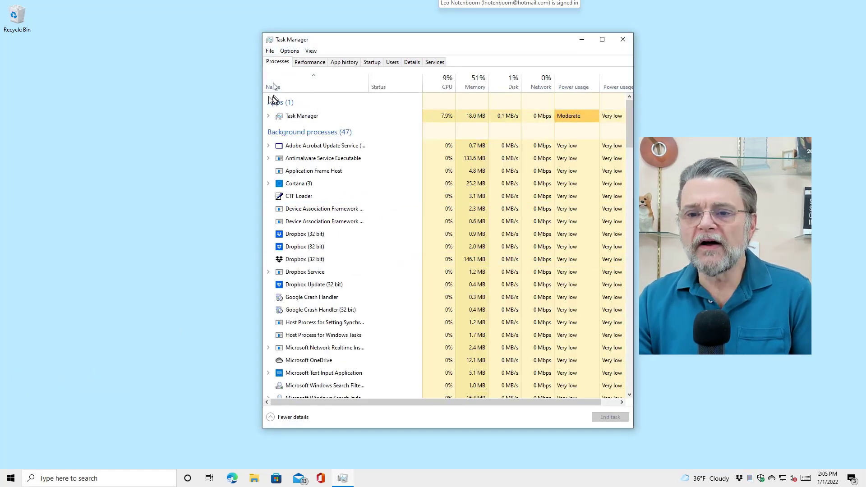
Collapse Task Manager to Fewer details so it reports no running apps.
{"action": "left_click", "coordinate": [293, 417]}
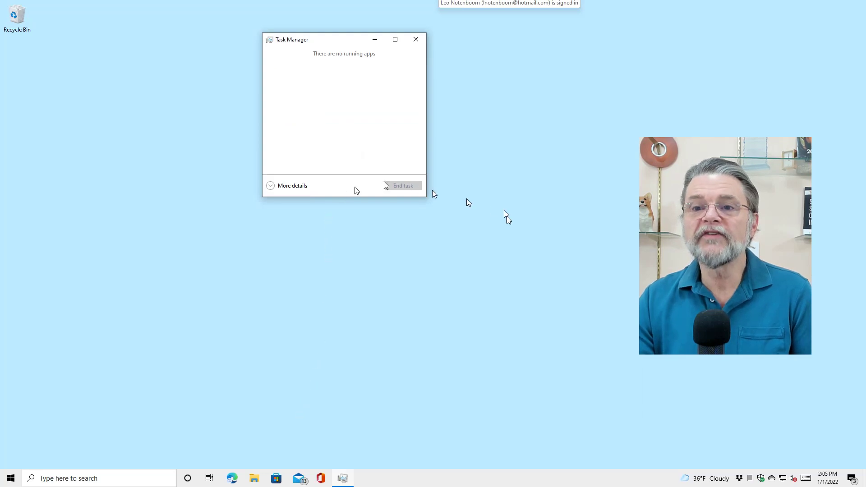
{"action": "left_click_drag", "start_coordinate": [344, 39], "coordinate": [350, 82]}
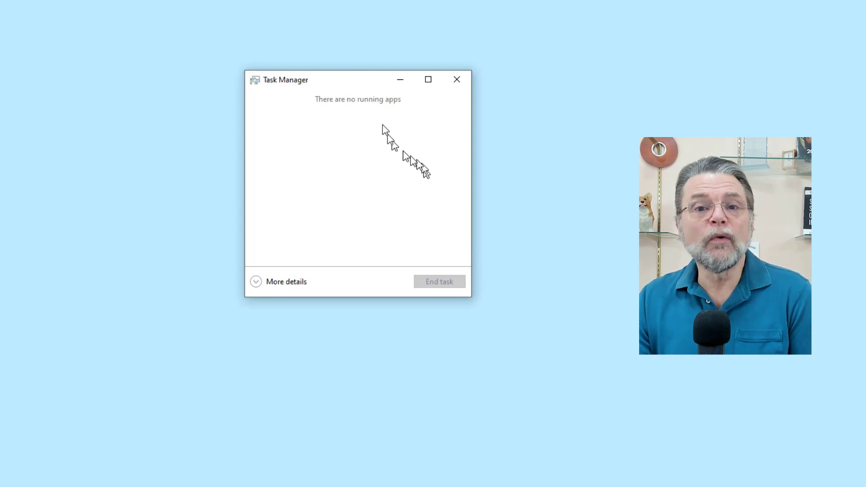
{"action": "mouse_move", "coordinate": [451, 242]}
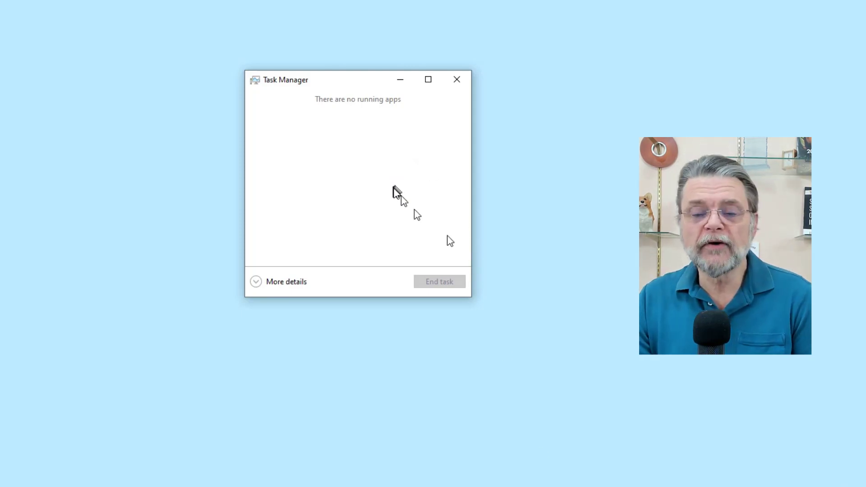
{"action": "mouse_move", "coordinate": [534, 422]}
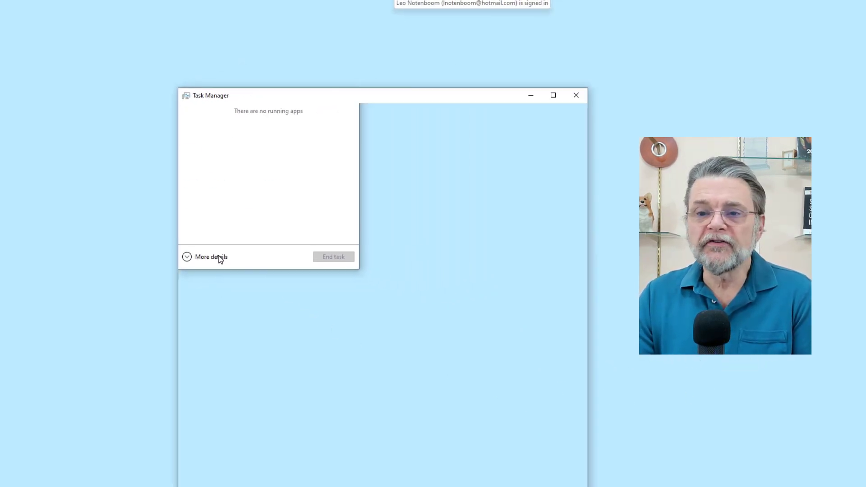
Expand Task Manager to More details and review the Processes list top to bottom.
{"action": "left_click", "coordinate": [211, 256]}
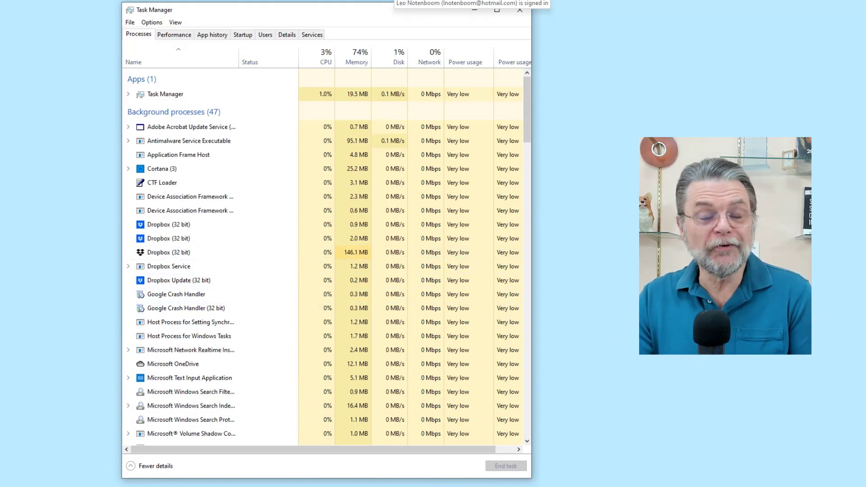
{"action": "scroll", "scroll_direction": "down", "scroll_amount": 3}
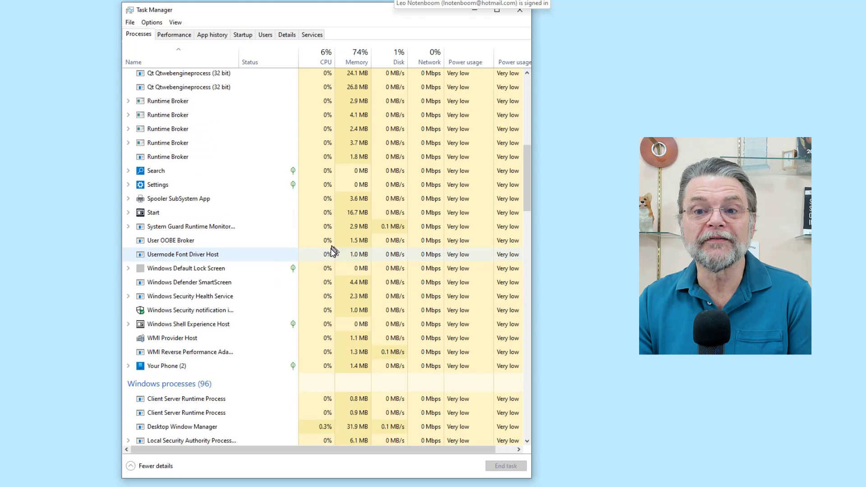
{"action": "scroll", "scroll_direction": "up", "scroll_amount": 3}
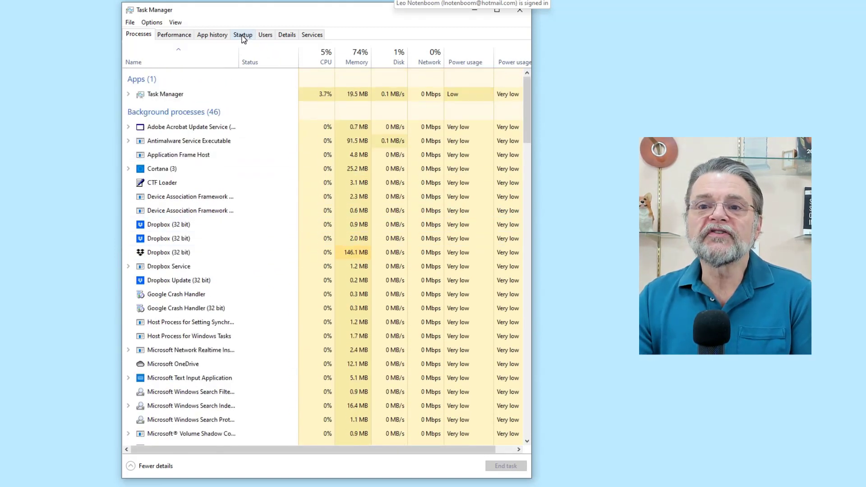
Disable the Cortana entry on the Startup tab so it no longer launches with Windows.
{"action": "left_click", "coordinate": [243, 34]}
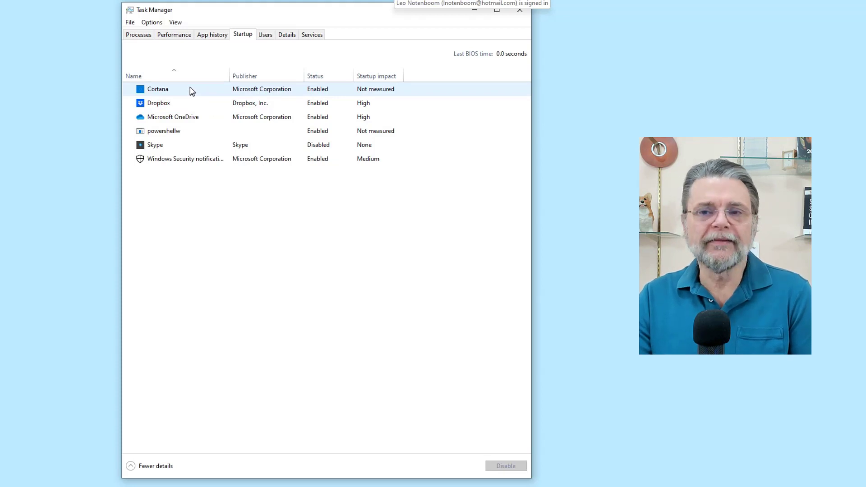
{"action": "right_click", "coordinate": [157, 90]}
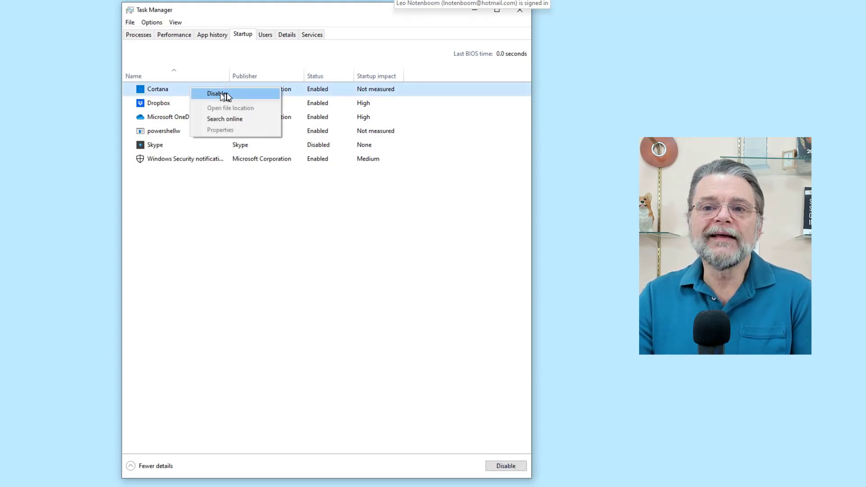
{"action": "left_click", "coordinate": [216, 93]}
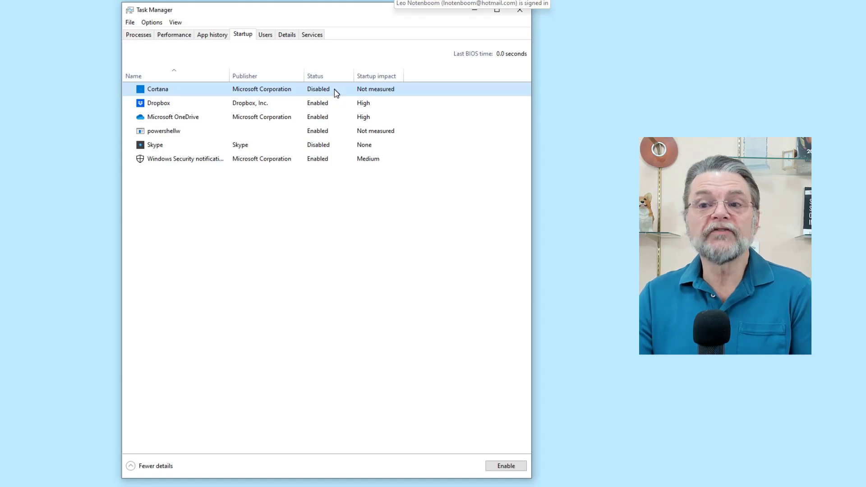
{"action": "mouse_move", "coordinate": [526, 337]}
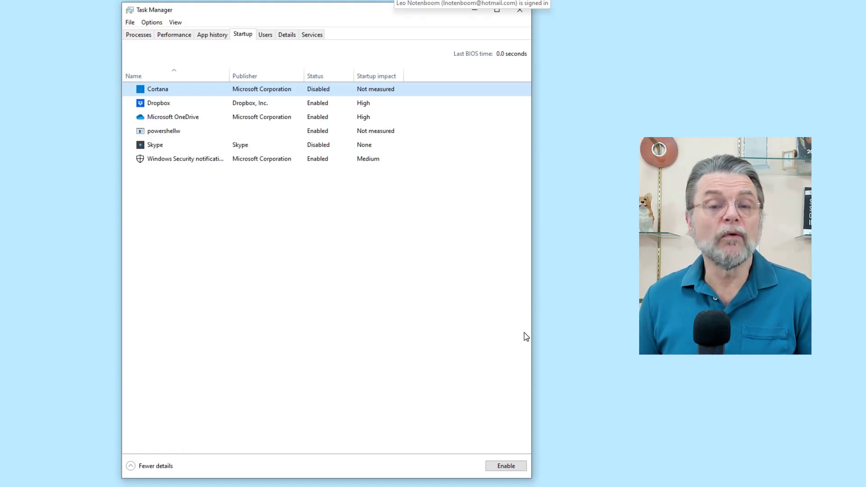
{"action": "mouse_move", "coordinate": [144, 98]}
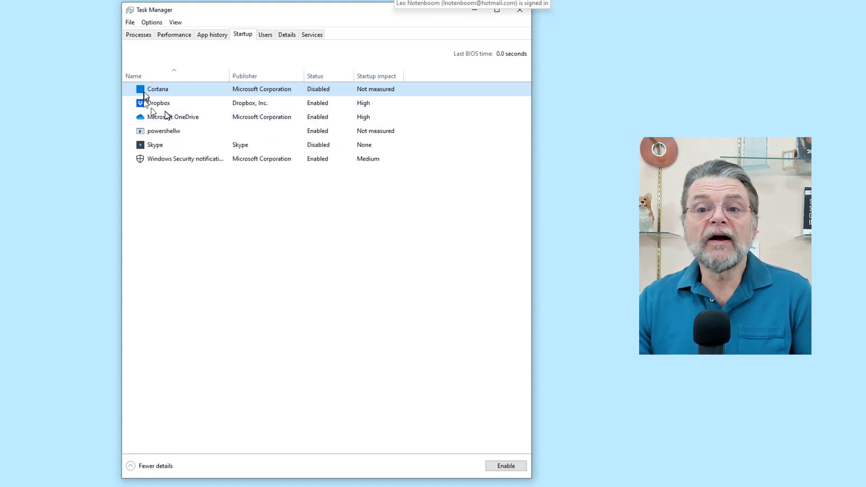
{"action": "mouse_move", "coordinate": [196, 125]}
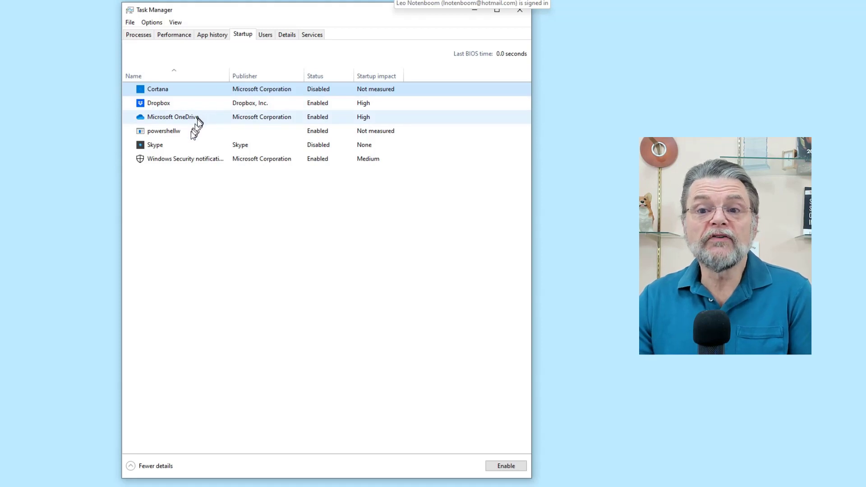
{"action": "mouse_move", "coordinate": [191, 135]}
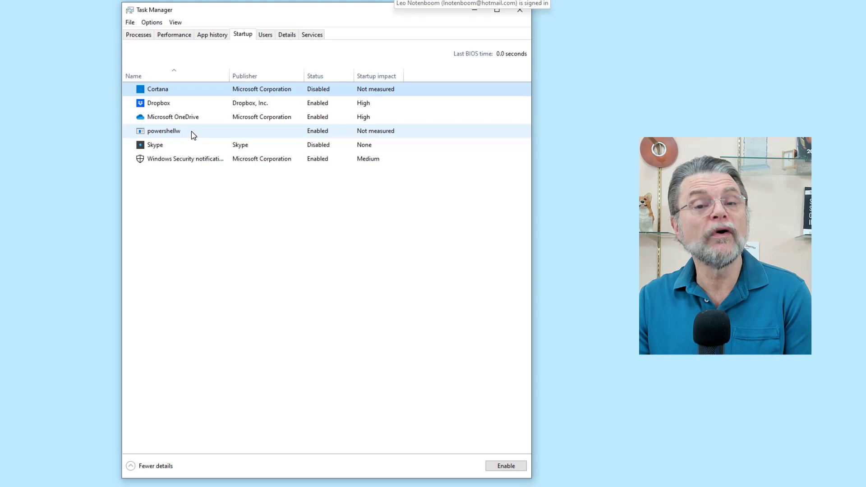
{"action": "mouse_move", "coordinate": [193, 147]}
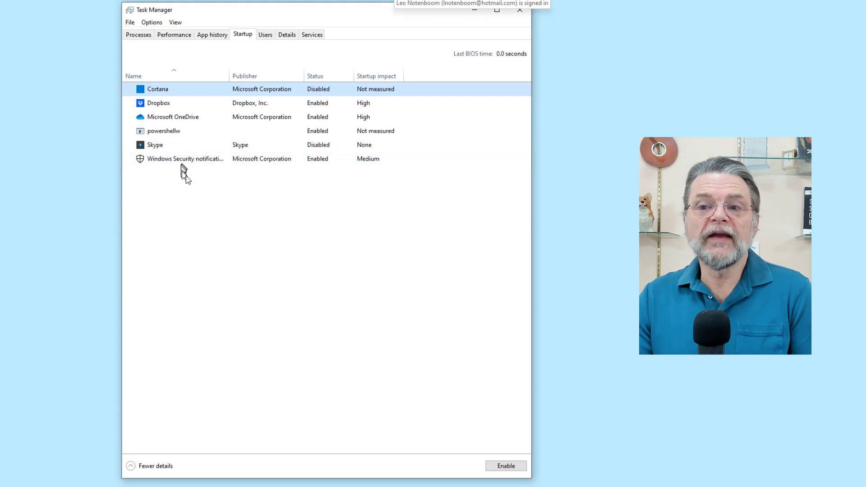
{"action": "mouse_move", "coordinate": [190, 182]}
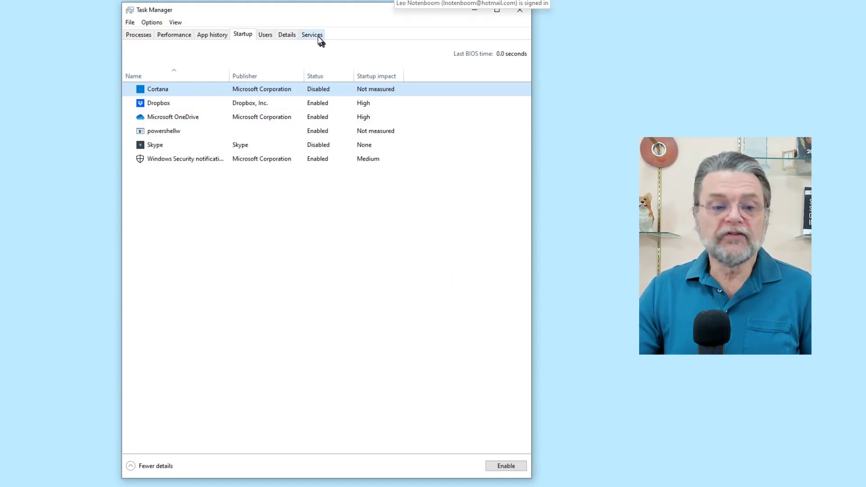
Show the Windows services list on the Services tab.
{"action": "left_click", "coordinate": [312, 35]}
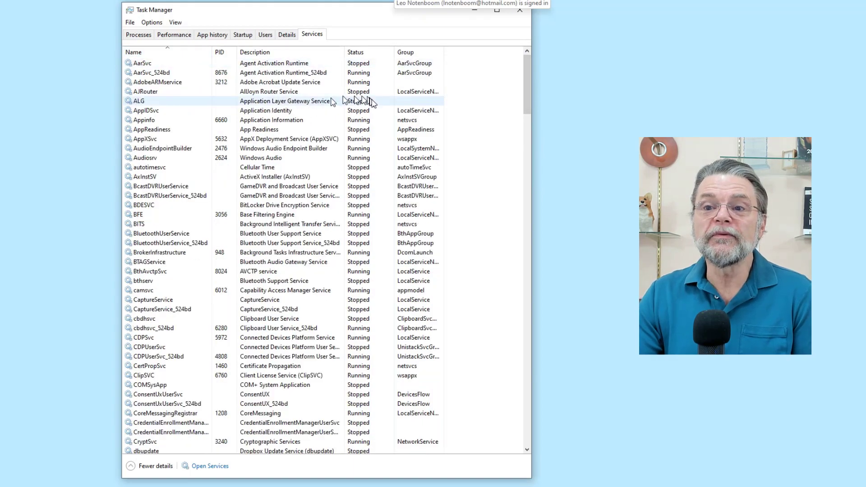
{"action": "mouse_move", "coordinate": [348, 253]}
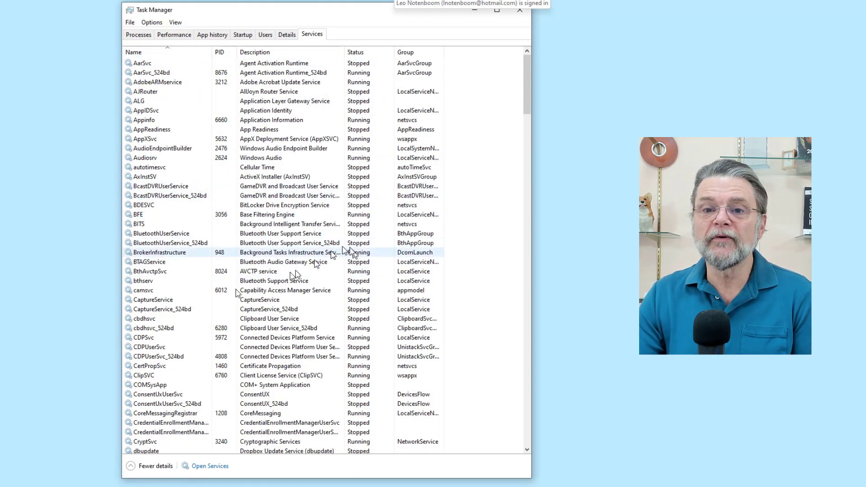
Confirm WinDefend (Microsoft Defender Antivirus Service) is Running, then return to the Startup list.
{"action": "scroll", "scroll_direction": "down", "scroll_amount": 3}
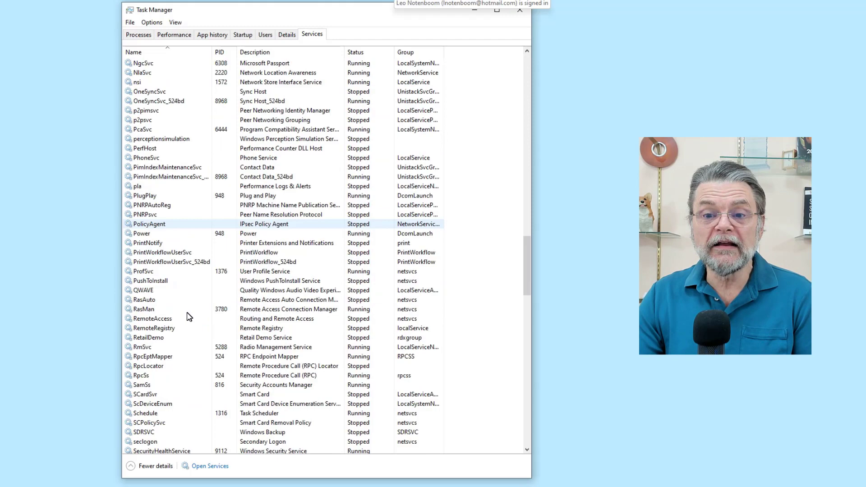
{"action": "scroll", "scroll_direction": "down", "scroll_amount": 3}
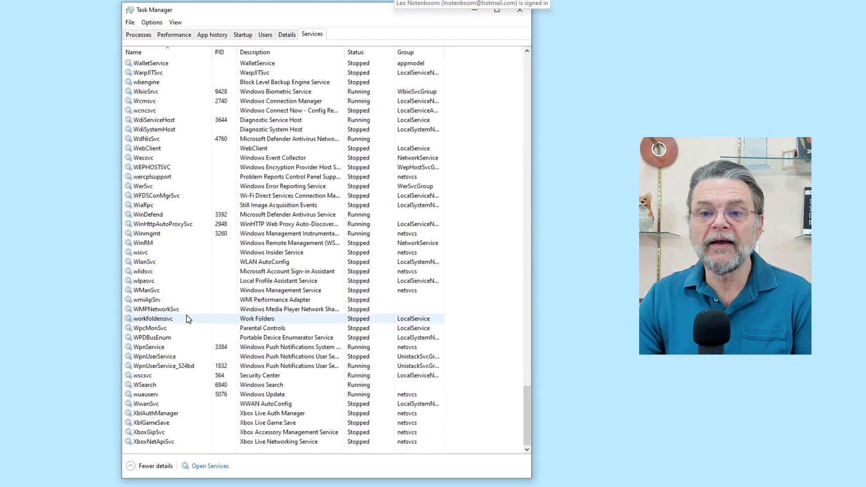
{"action": "left_click", "coordinate": [164, 224]}
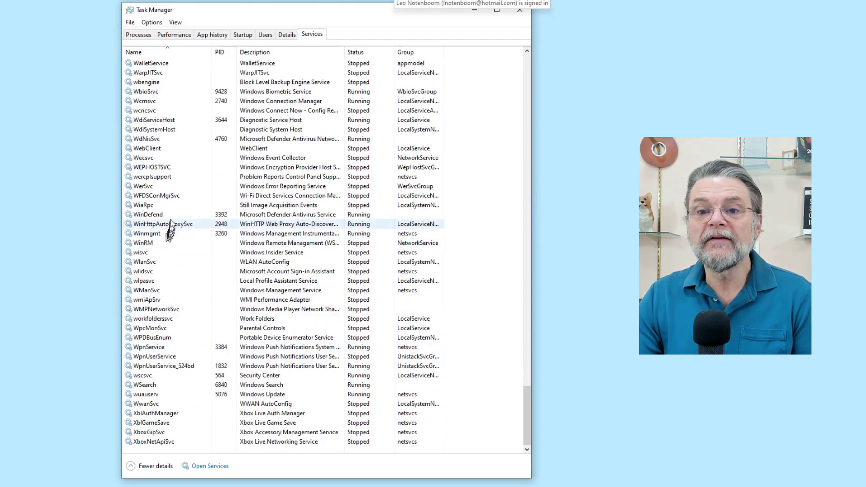
{"action": "left_click", "coordinate": [166, 215]}
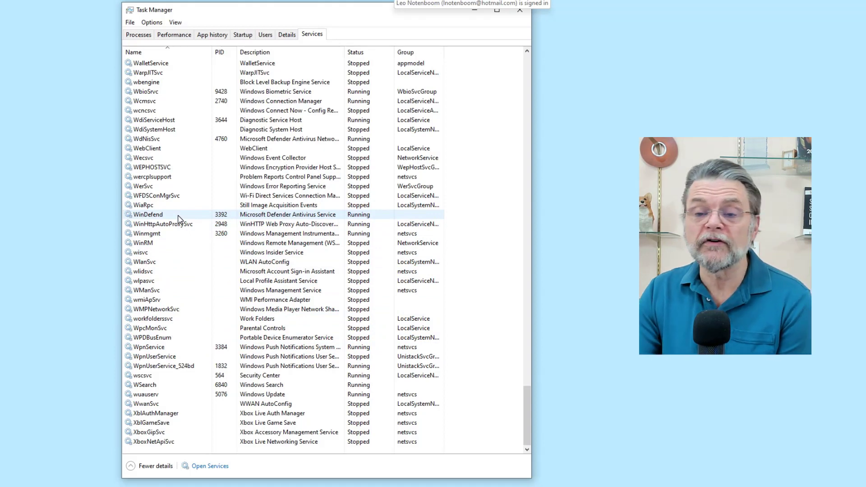
{"action": "mouse_move", "coordinate": [227, 37]}
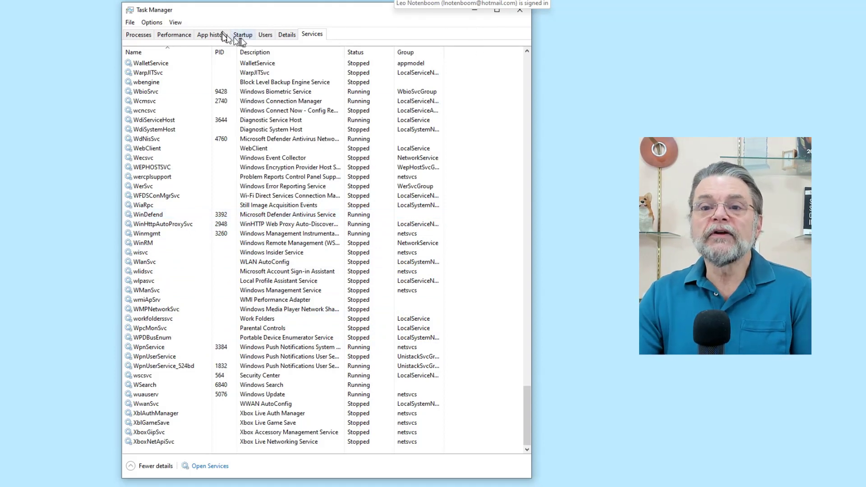
{"action": "left_click", "coordinate": [243, 35]}
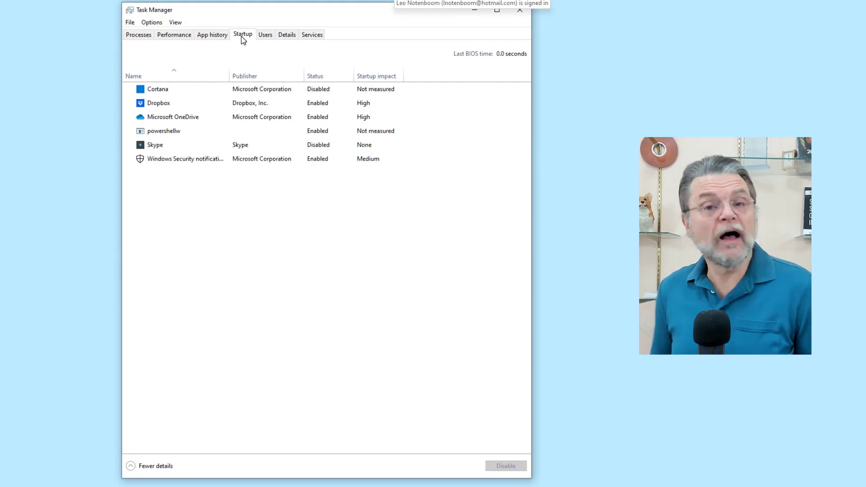